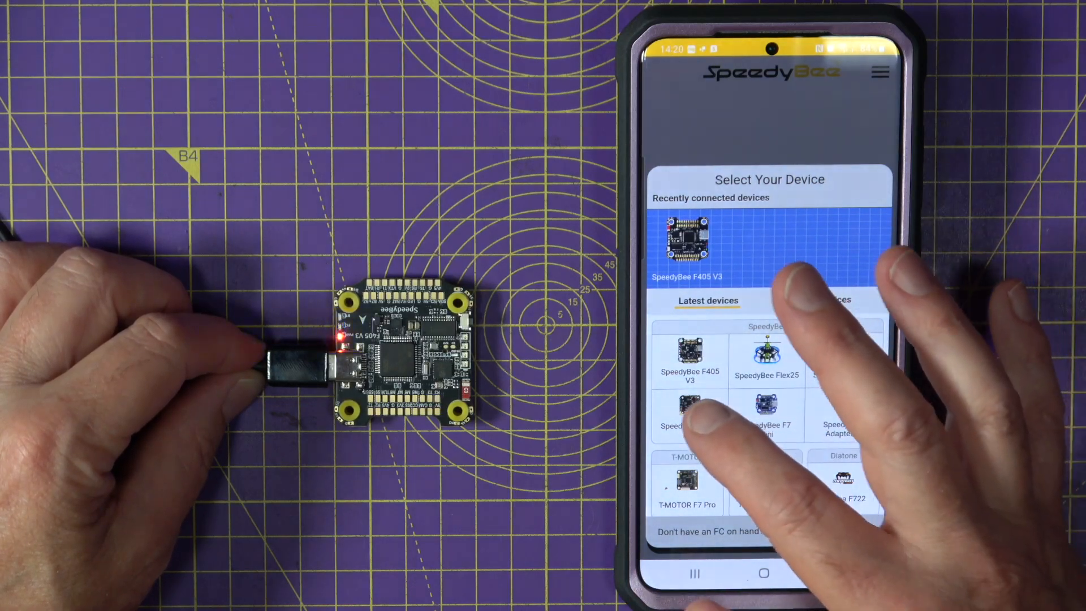
# - Connect over Bluetooth to the recently used SpeedyBee F405 V3 flight controller
pyautogui.click(687, 247)
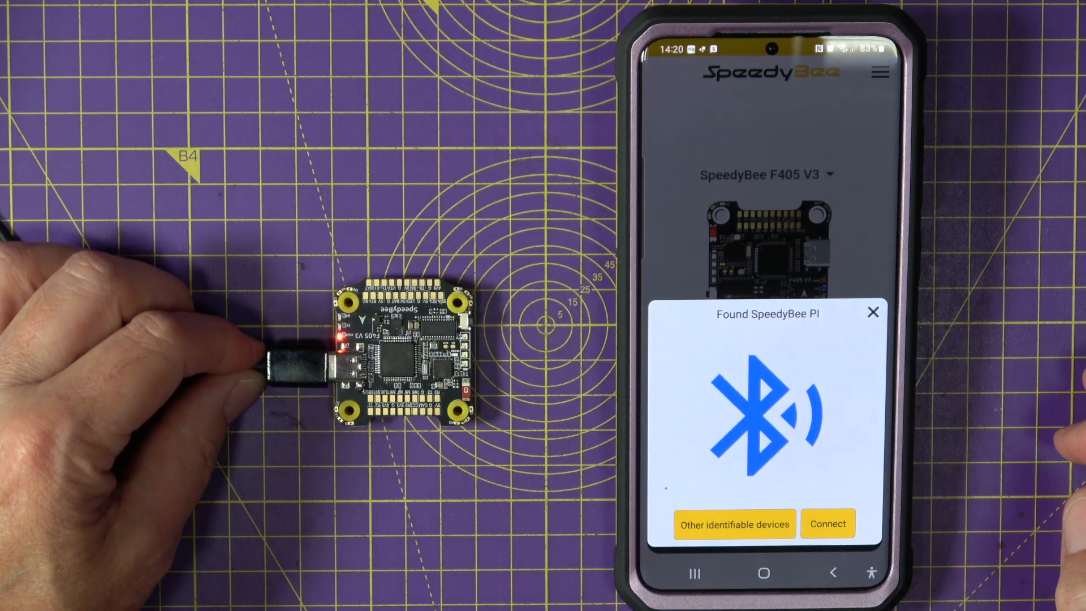
pyautogui.click(828, 524)
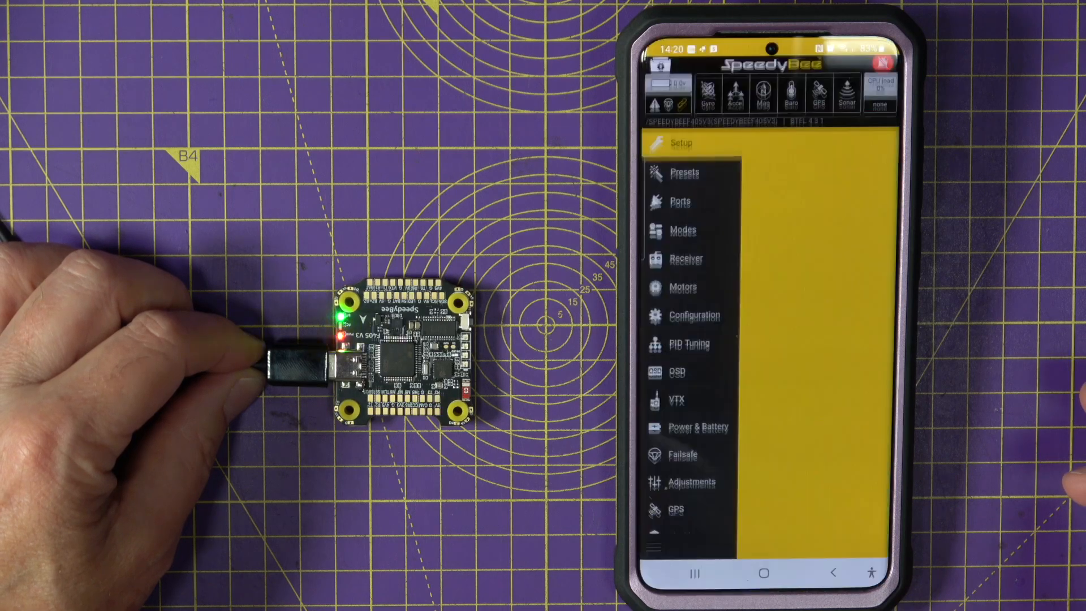
# - Hide the tab list to reveal Setup's attitude readings, arming flags and battery info
pyautogui.click(681, 143)
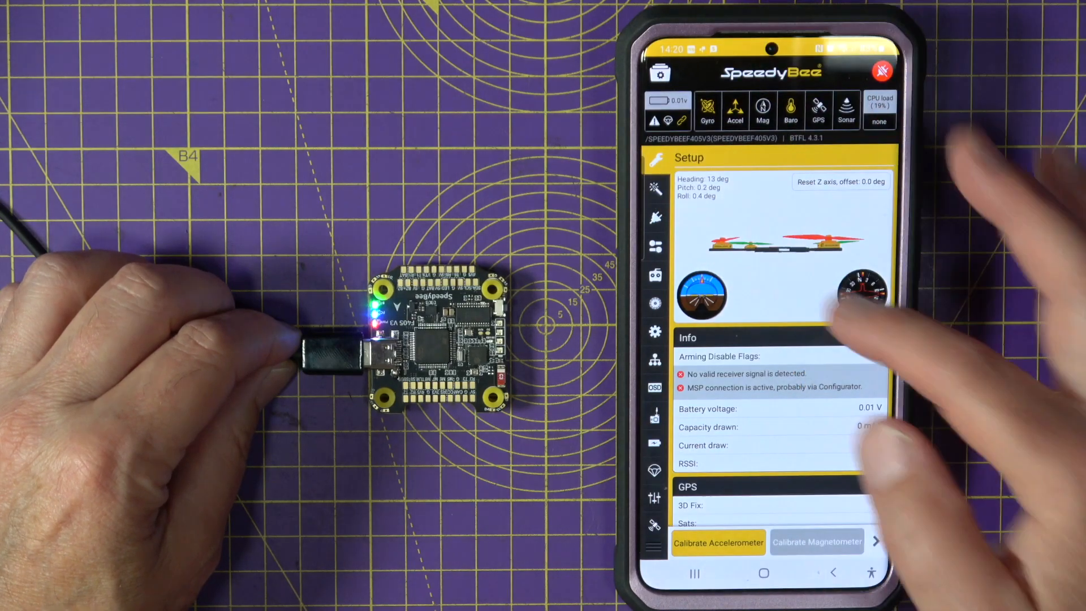
# - Browse the Ports and Modes tabs, ending on Motors with Quad X and DSHOT600
pyautogui.click(655, 188)
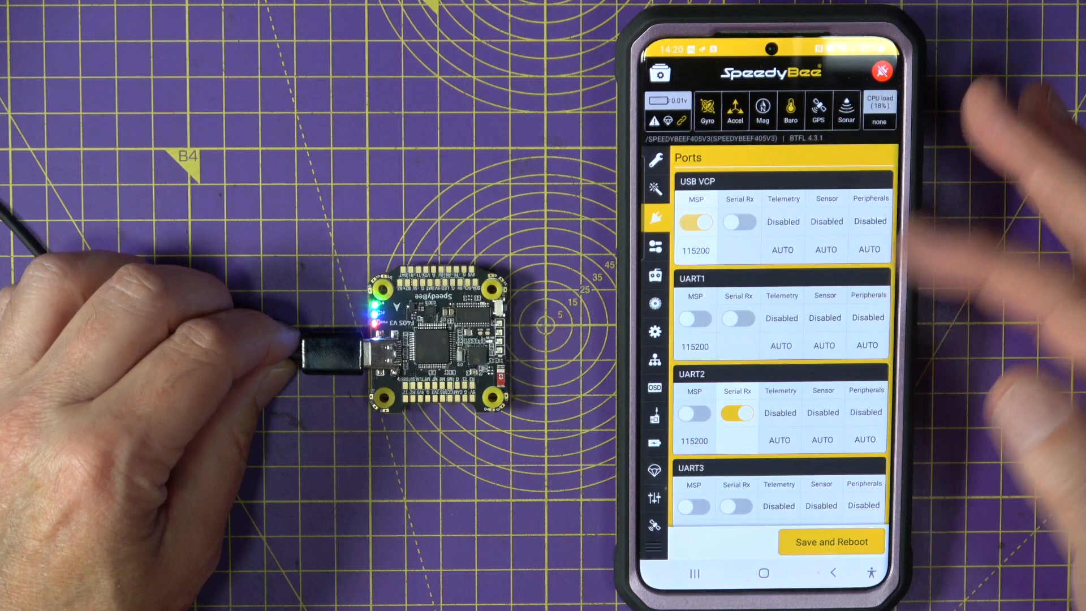
pyautogui.click(654, 244)
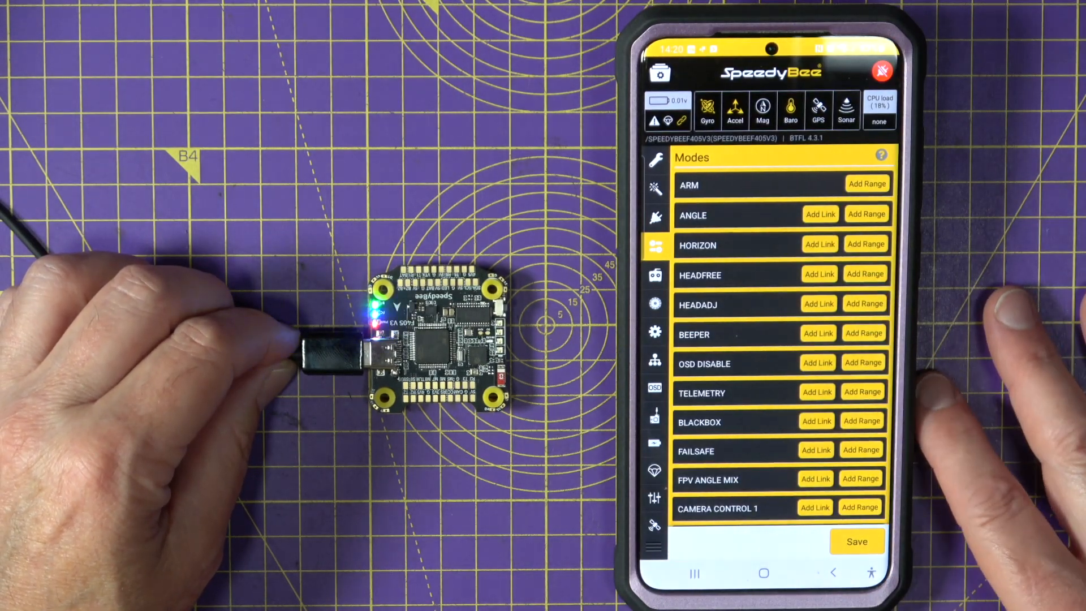
pyautogui.click(654, 296)
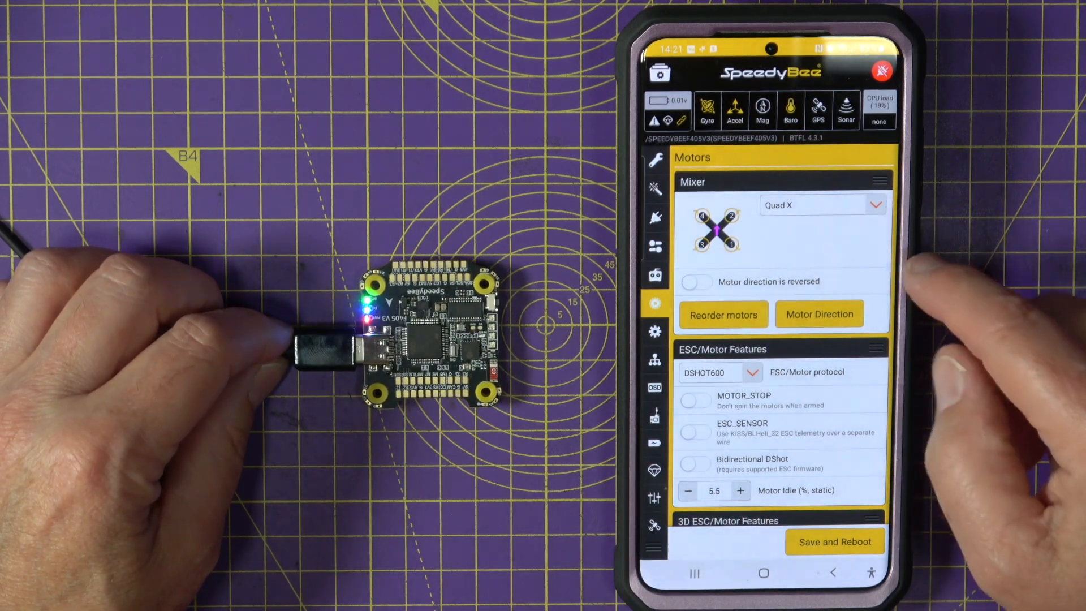
# - In Motor Direction, acknowledge props-removed risk, spin motor 2 and another, then finish
pyautogui.click(820, 314)
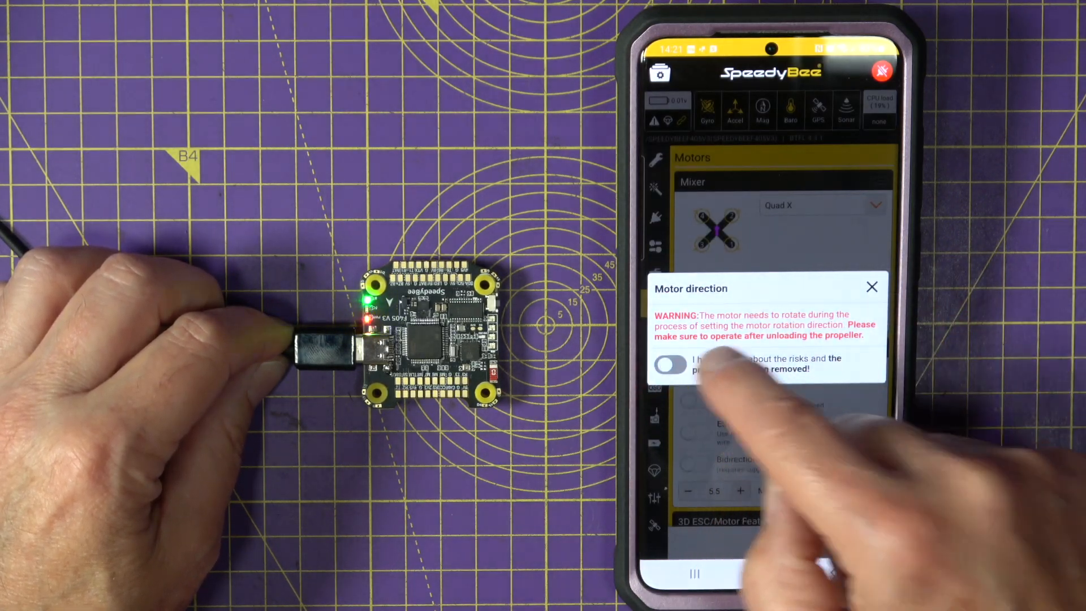
pyautogui.click(669, 366)
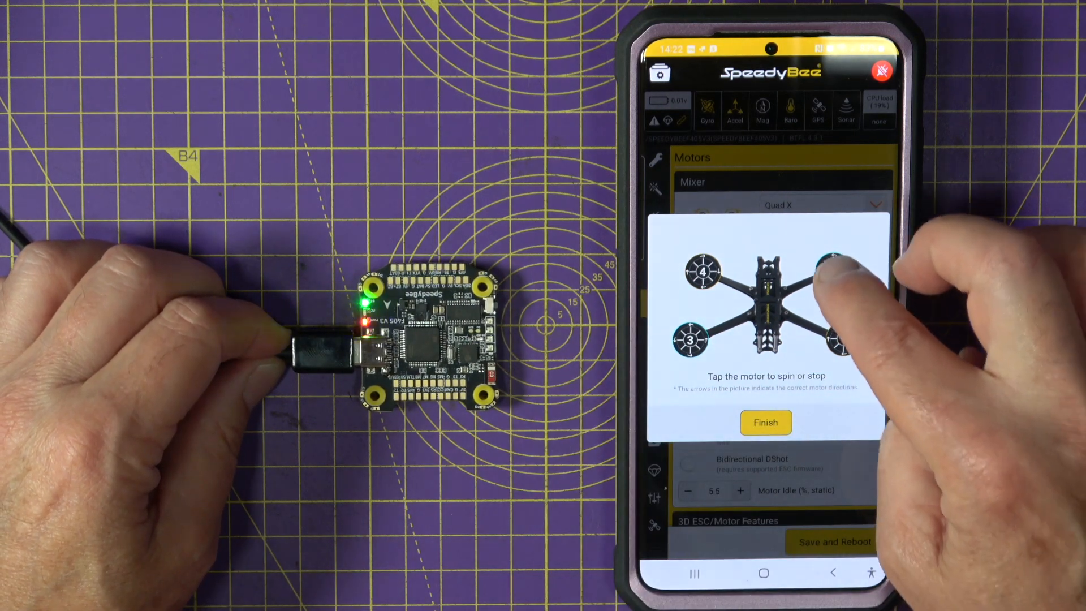
pyautogui.click(829, 270)
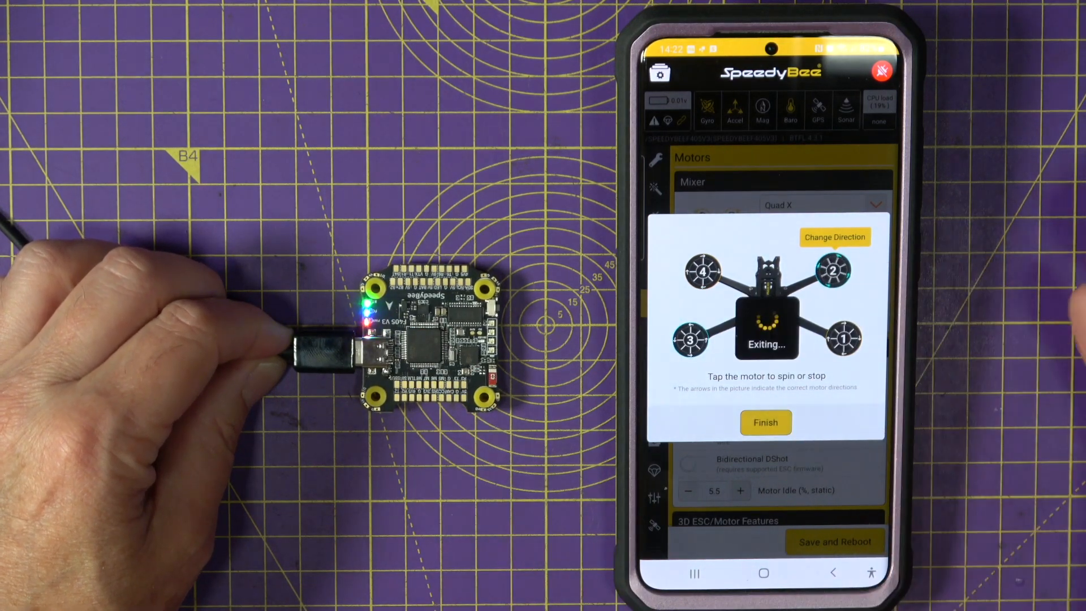
pyautogui.click(765, 423)
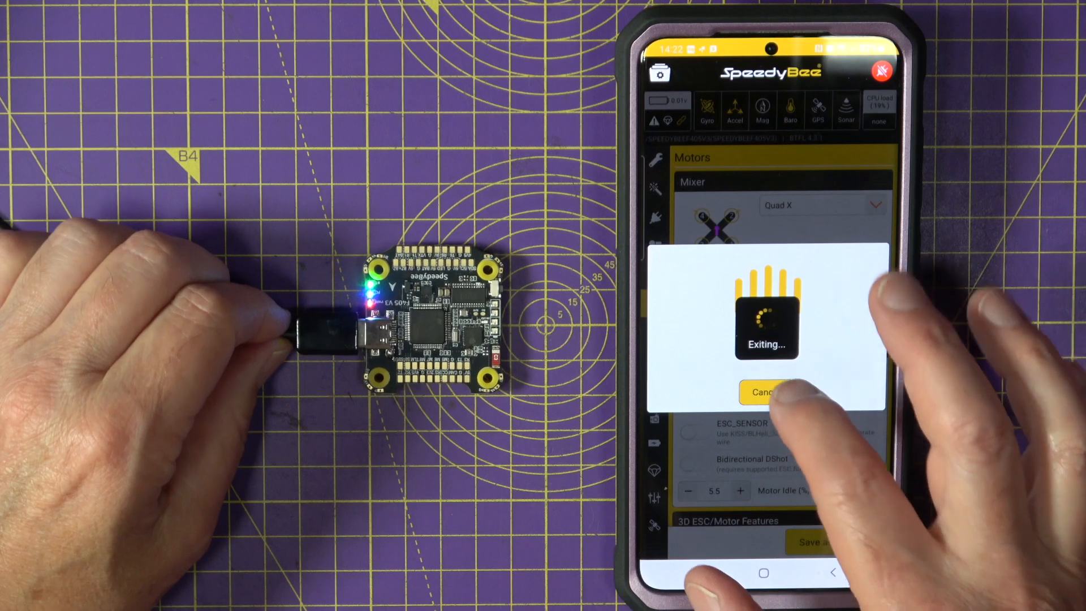
pyautogui.click(765, 392)
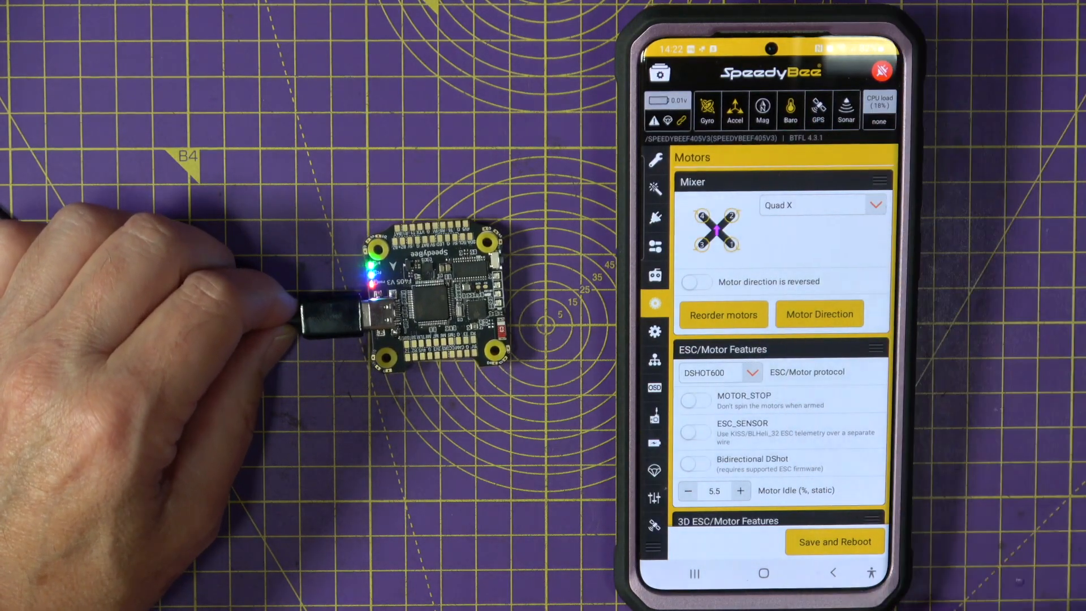
# - Disconnect the app from the SpeedyBee F405 V3 flight controller
pyautogui.click(881, 71)
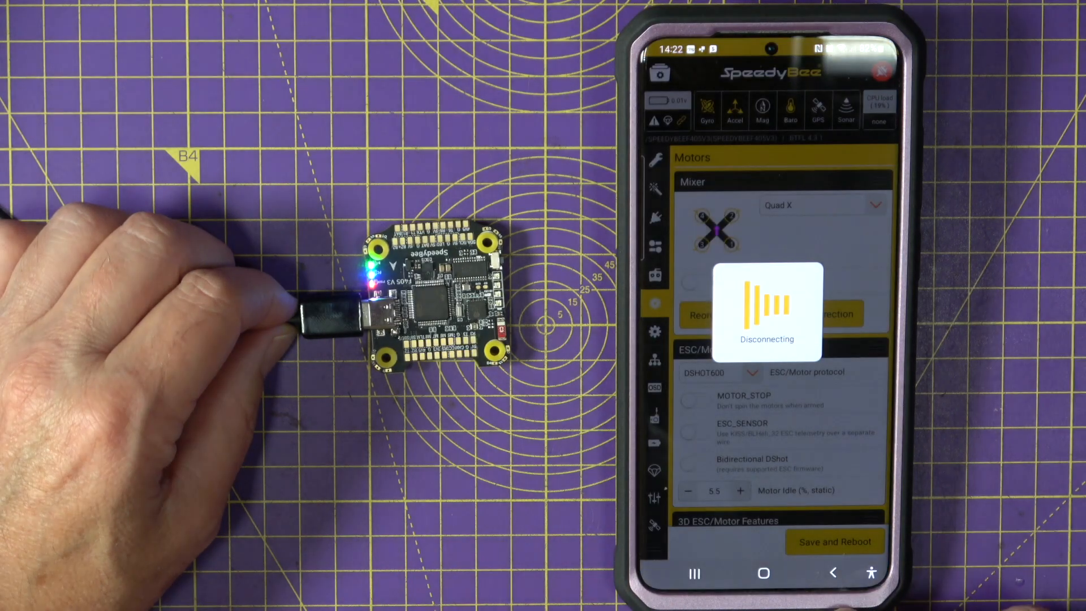